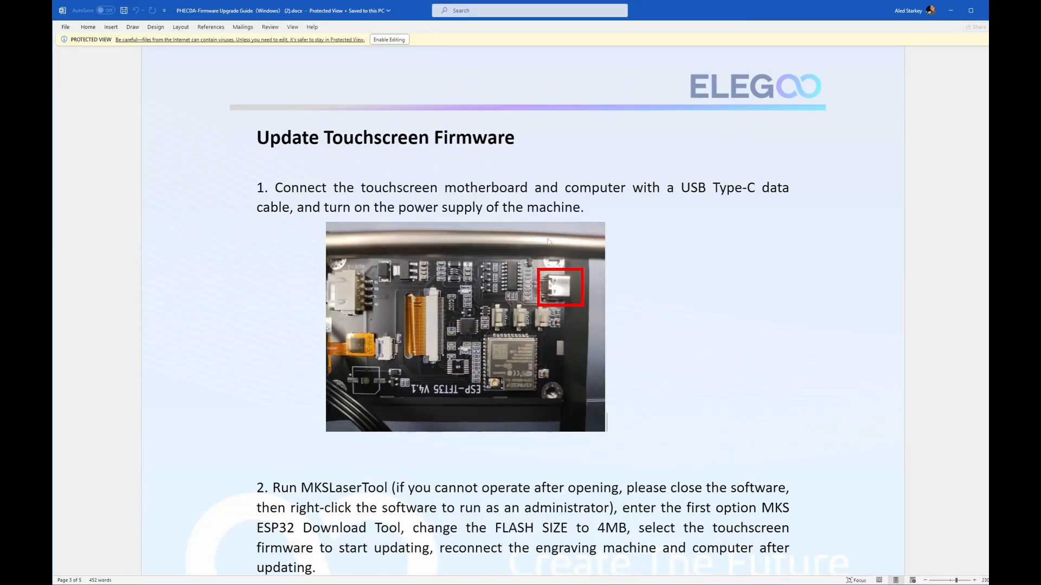
{"action": "mouse_move", "coordinate": [465, 397]}
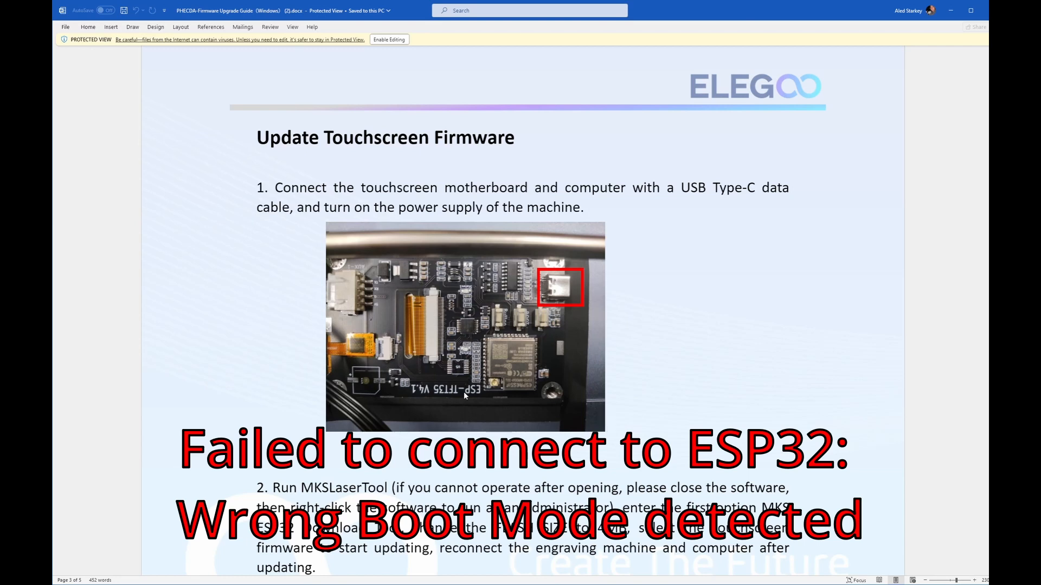
{"action": "mouse_move", "coordinate": [538, 371]}
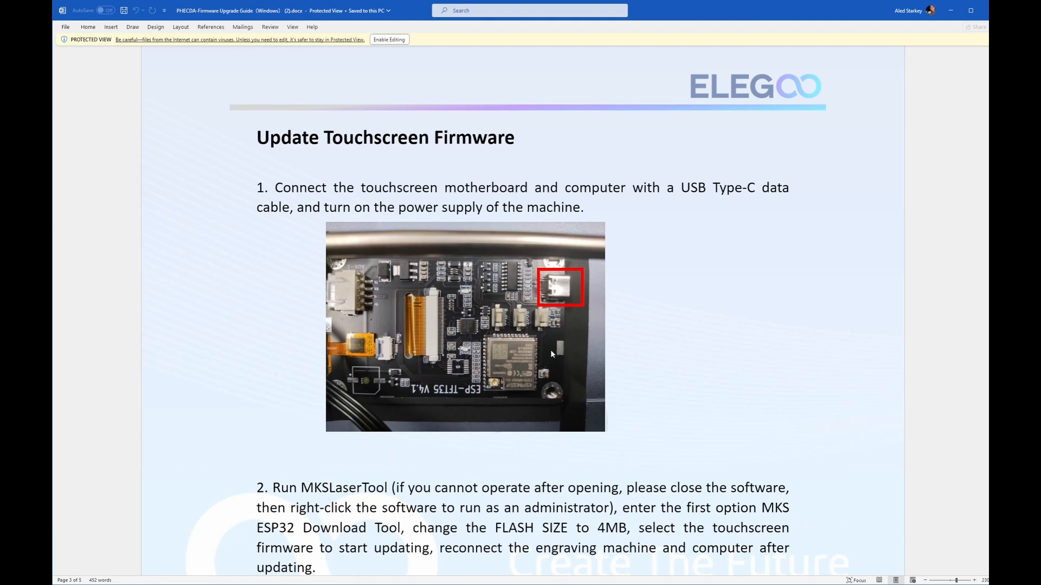
- Scroll the Phecda product page and reveal the Support menu listing Download Center
{"action": "scroll", "scroll_direction": "down", "scroll_amount": 3}
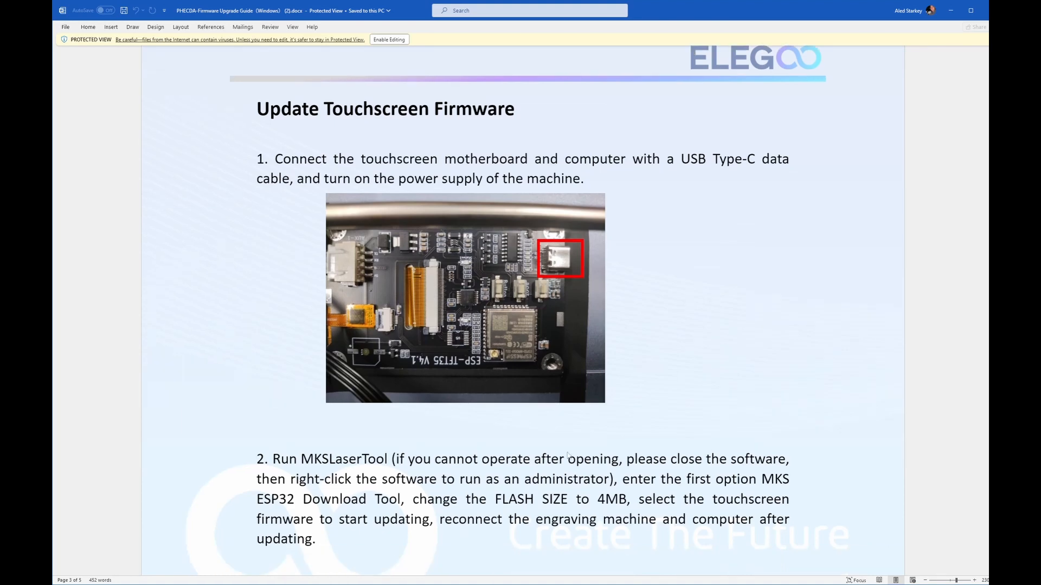
{"action": "scroll", "scroll_direction": "down", "scroll_amount": 3}
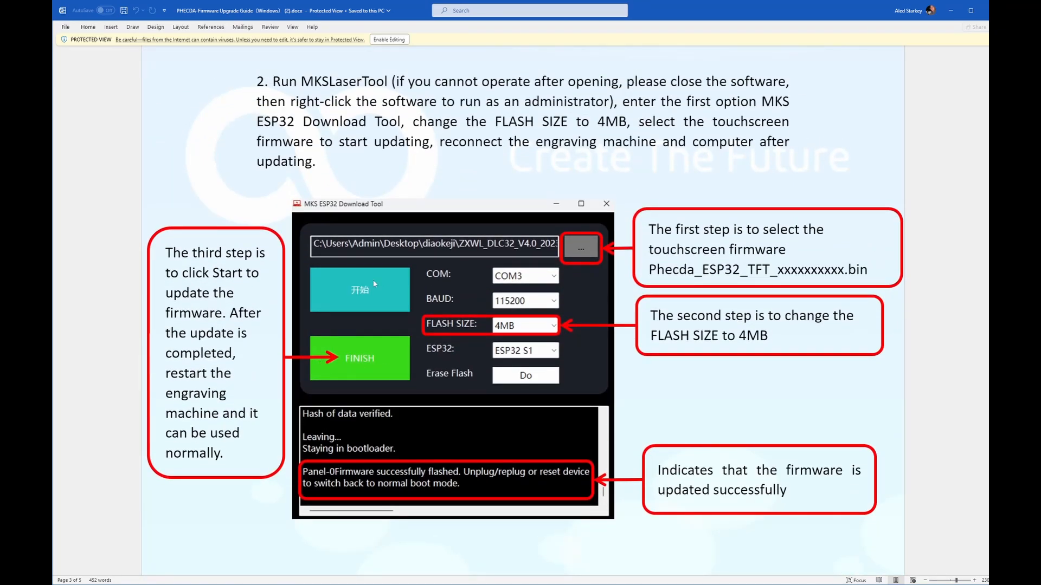
{"action": "scroll", "scroll_direction": "down", "scroll_amount": 3}
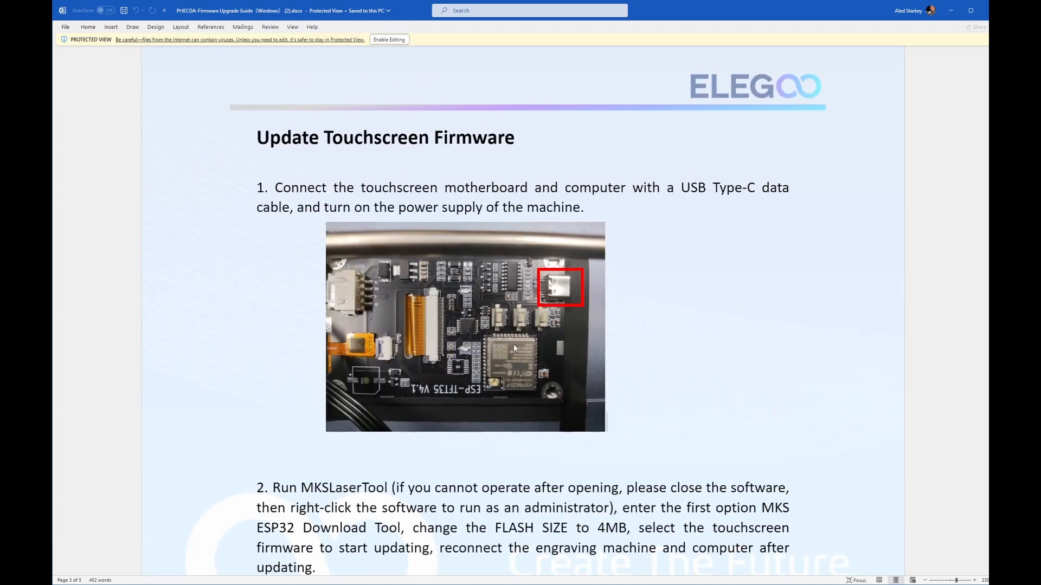
{"action": "mouse_move", "coordinate": [532, 307]}
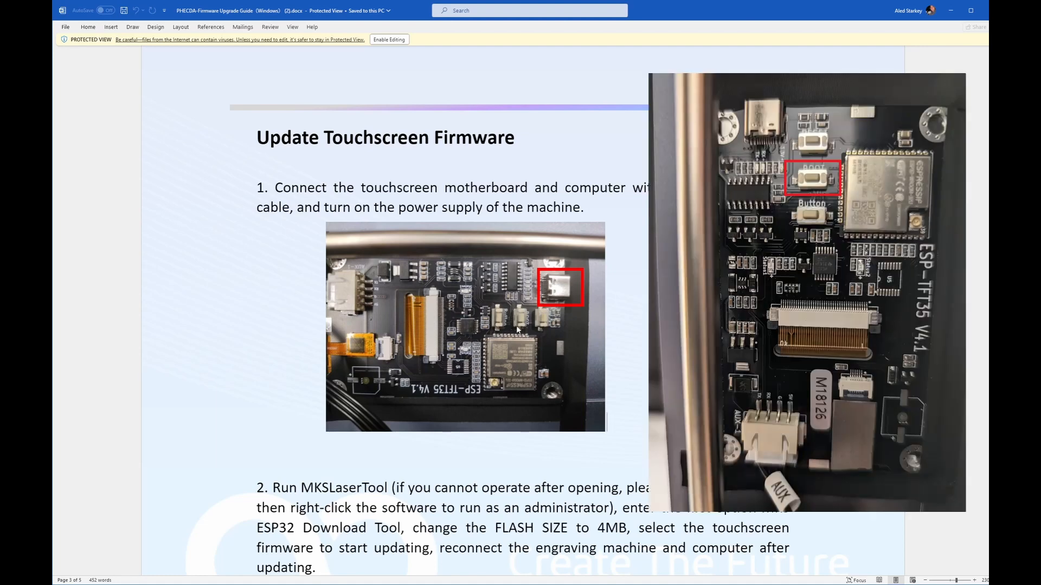
{"action": "double_click", "coordinate": [377, 138]}
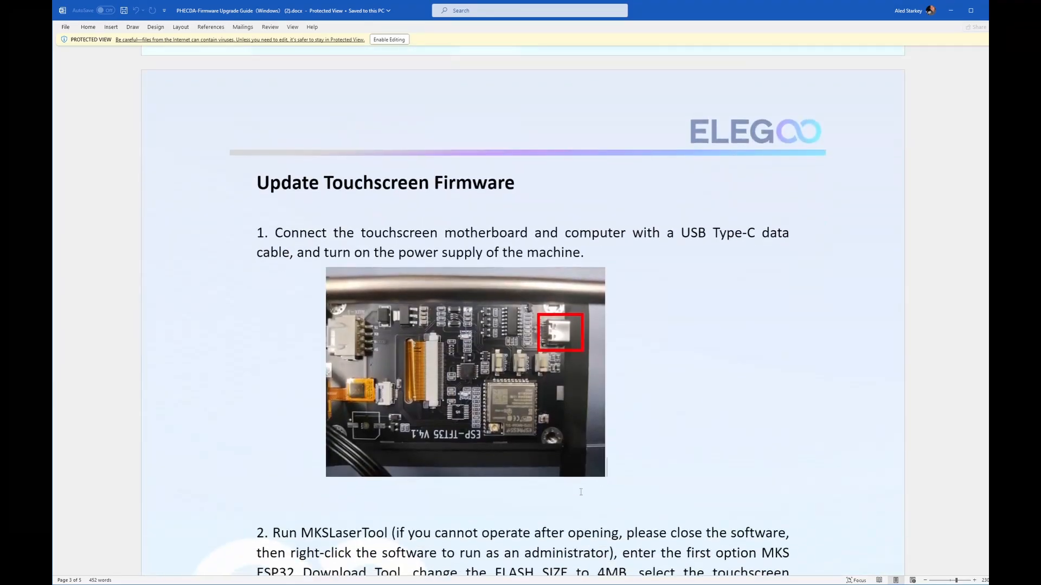
{"action": "scroll", "scroll_direction": "down", "scroll_amount": 3}
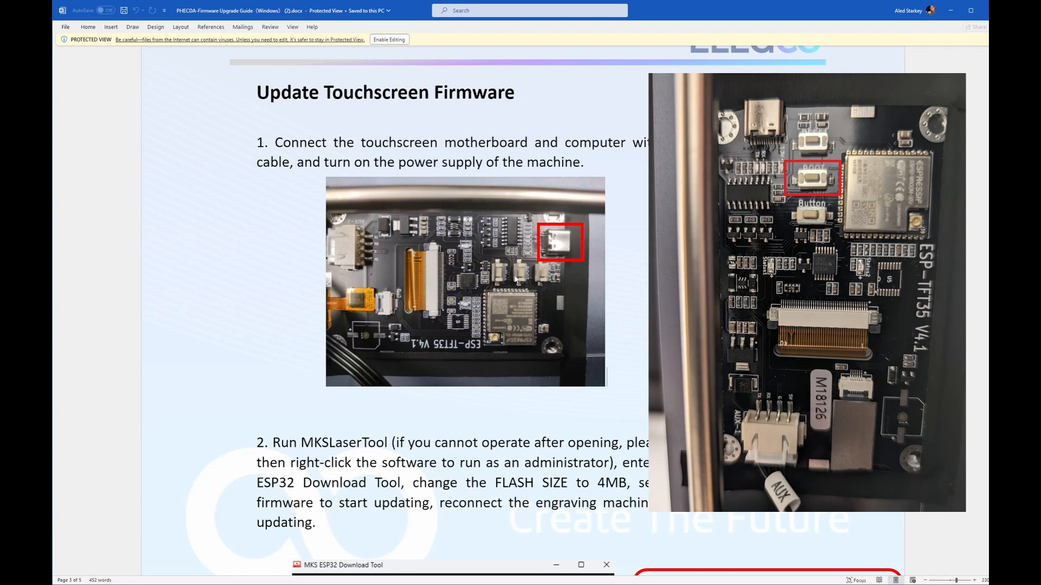
{"action": "mouse_move", "coordinate": [516, 279]}
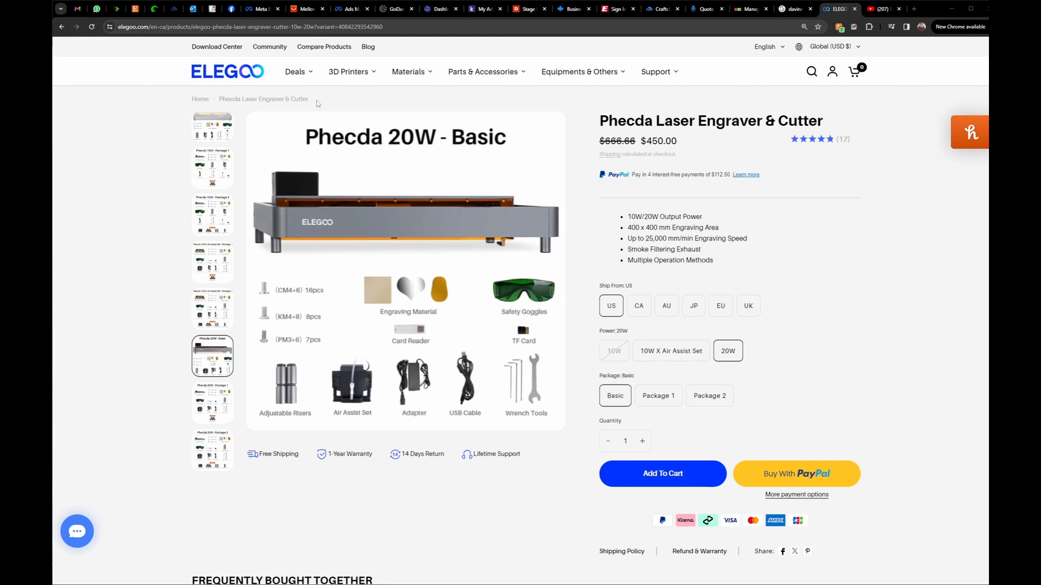
{"action": "mouse_move", "coordinate": [587, 257]}
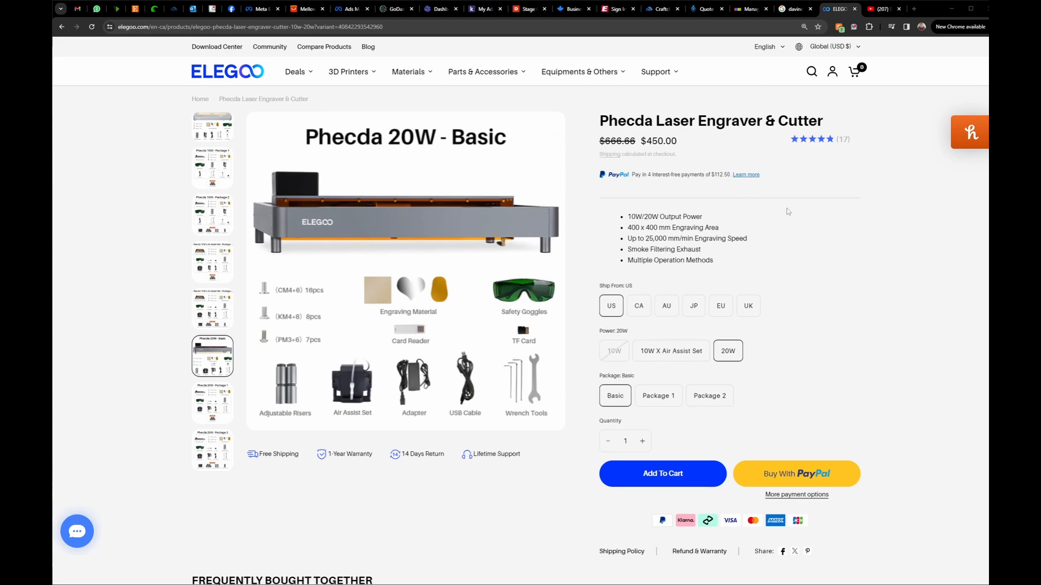
{"action": "left_click", "coordinate": [655, 71]}
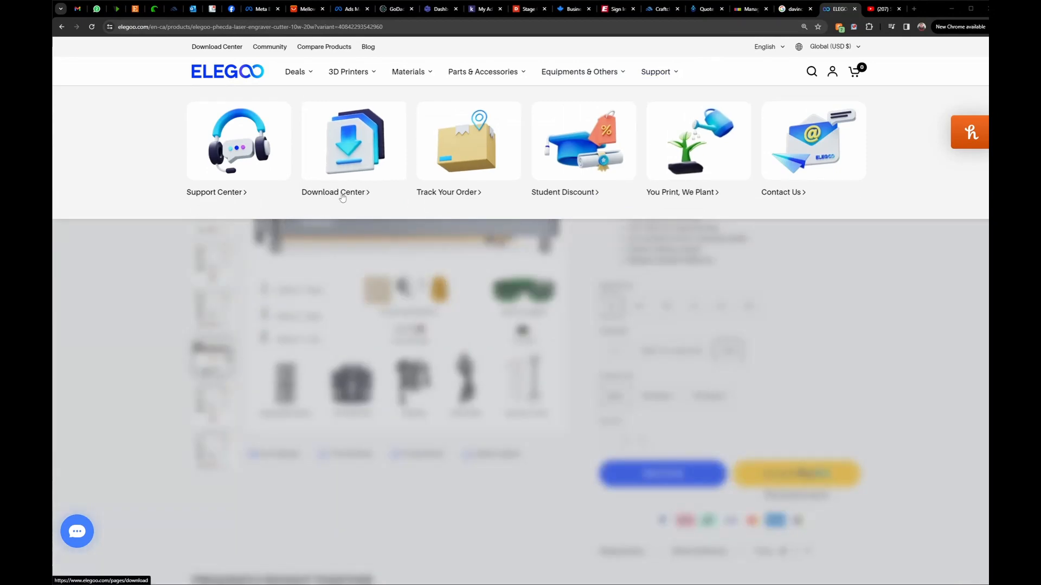
- Go to Download Center's Laser Engraver downloads and reach the Firmware Update Guide
{"action": "left_click", "coordinate": [335, 192]}
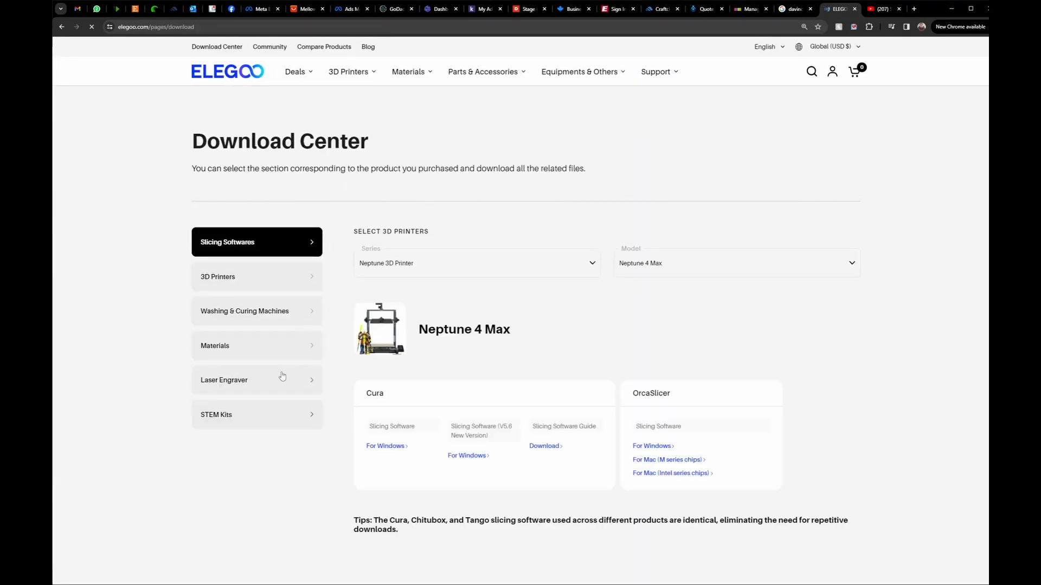
{"action": "left_click", "coordinate": [223, 380]}
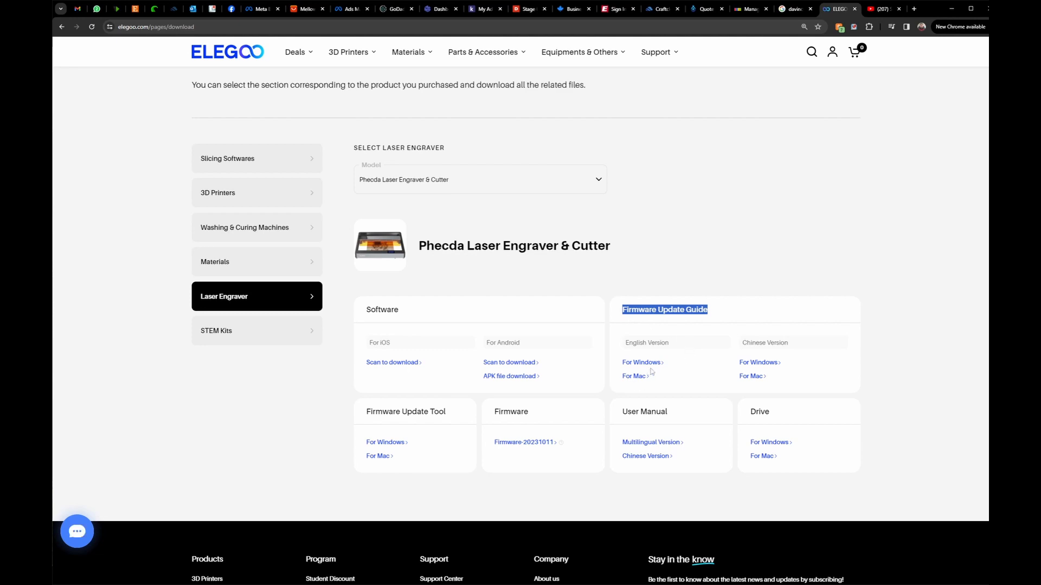
{"action": "mouse_move", "coordinate": [406, 415]}
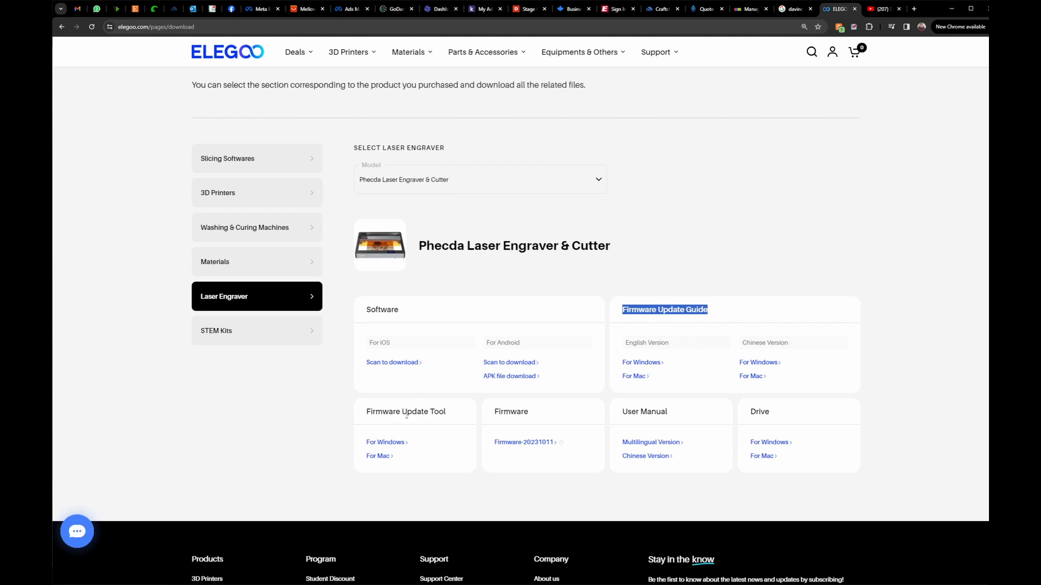
{"action": "mouse_move", "coordinate": [450, 414]}
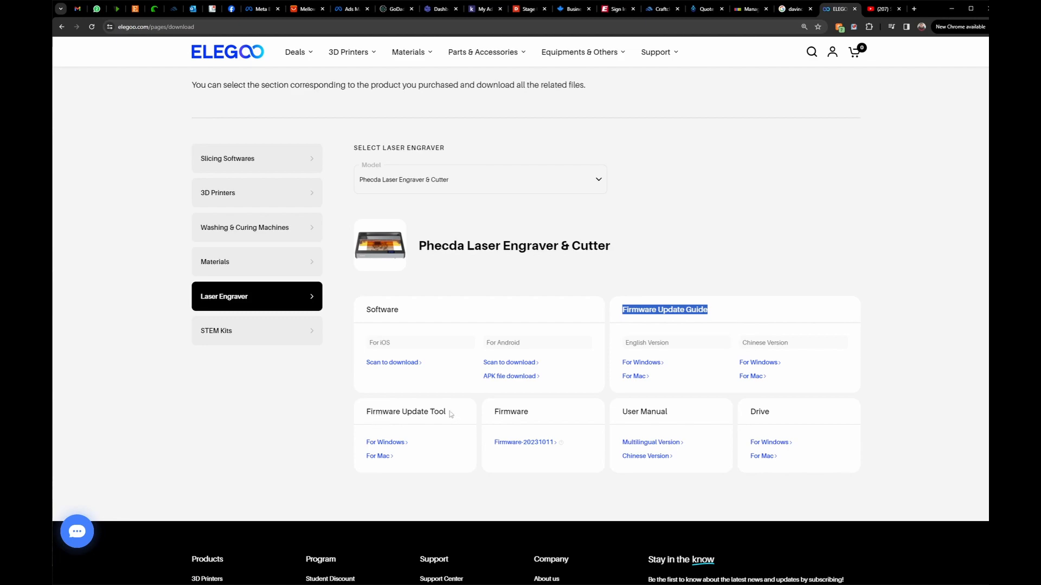
{"action": "scroll", "scroll_direction": "down", "scroll_amount": 3}
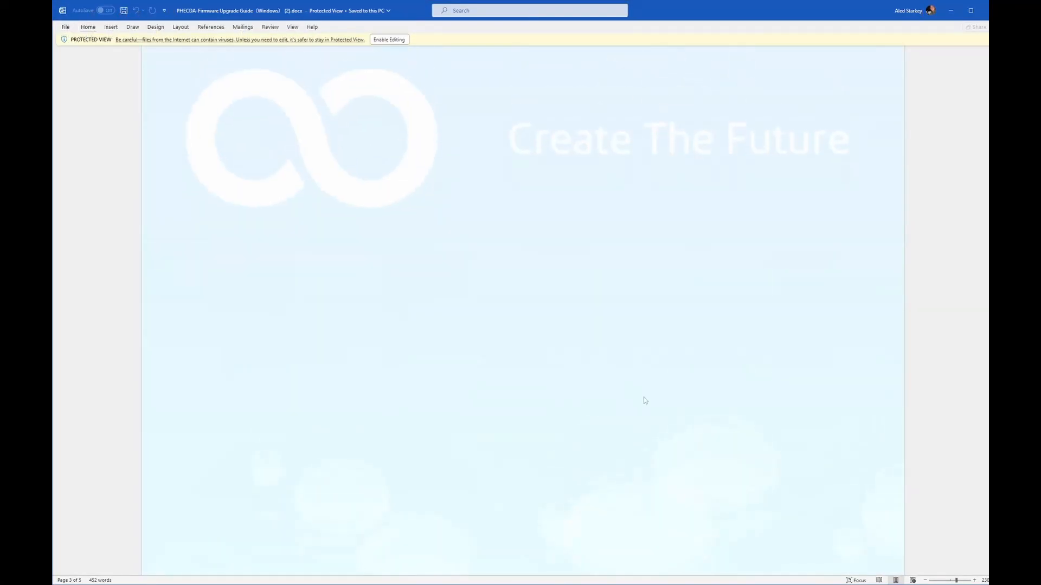
{"action": "scroll", "scroll_direction": "down", "scroll_amount": 3}
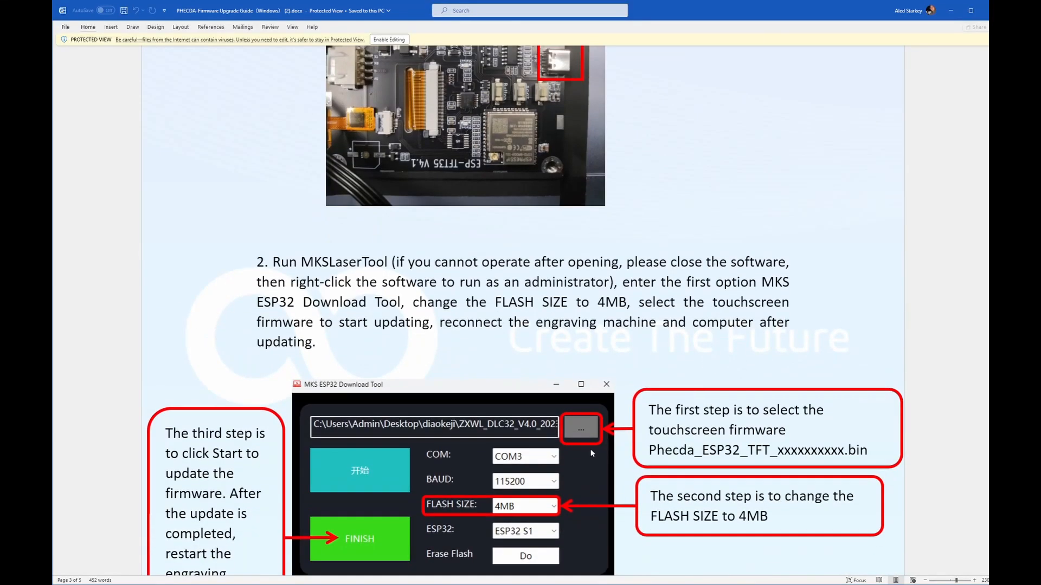
{"action": "scroll", "scroll_direction": "down", "scroll_amount": 3}
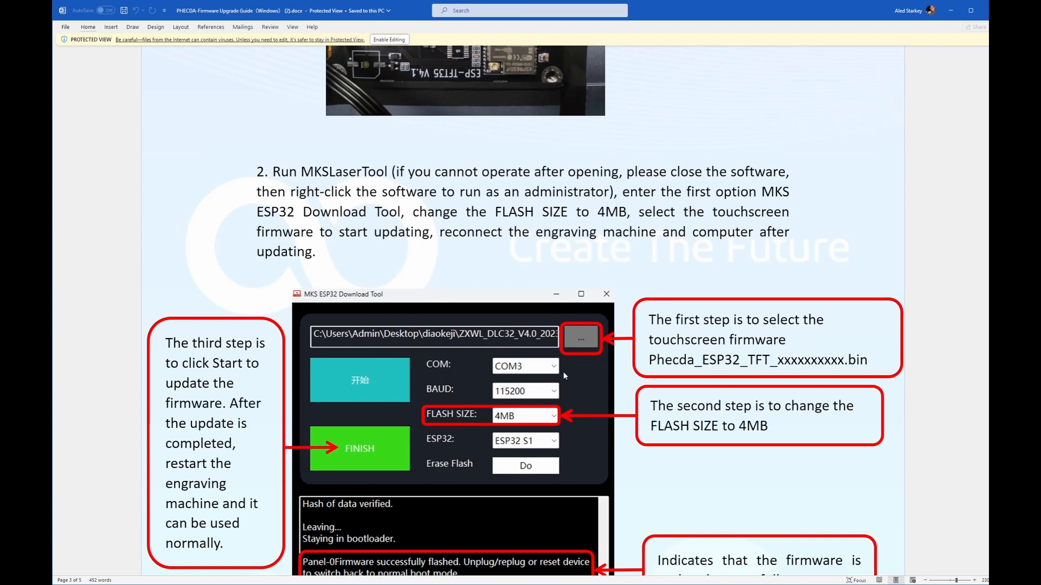
{"action": "mouse_move", "coordinate": [572, 300]}
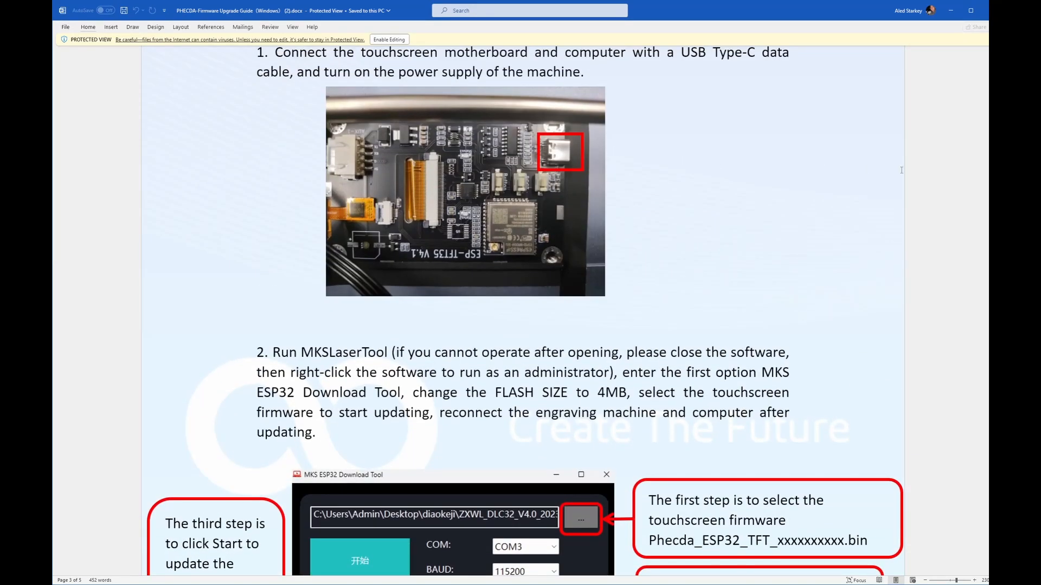
{"action": "mouse_move", "coordinate": [658, 138]}
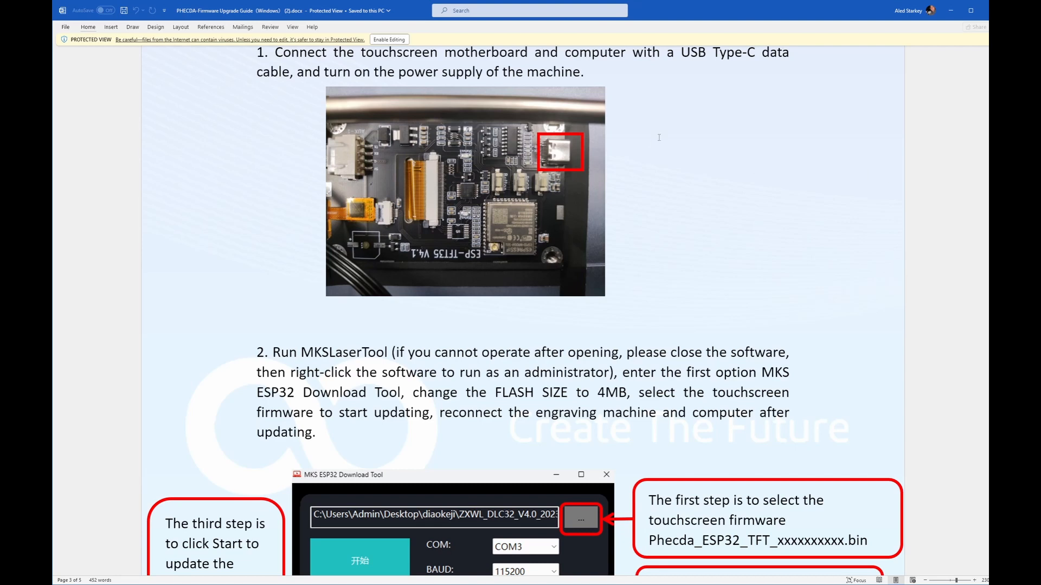
{"action": "mouse_move", "coordinate": [814, 147]}
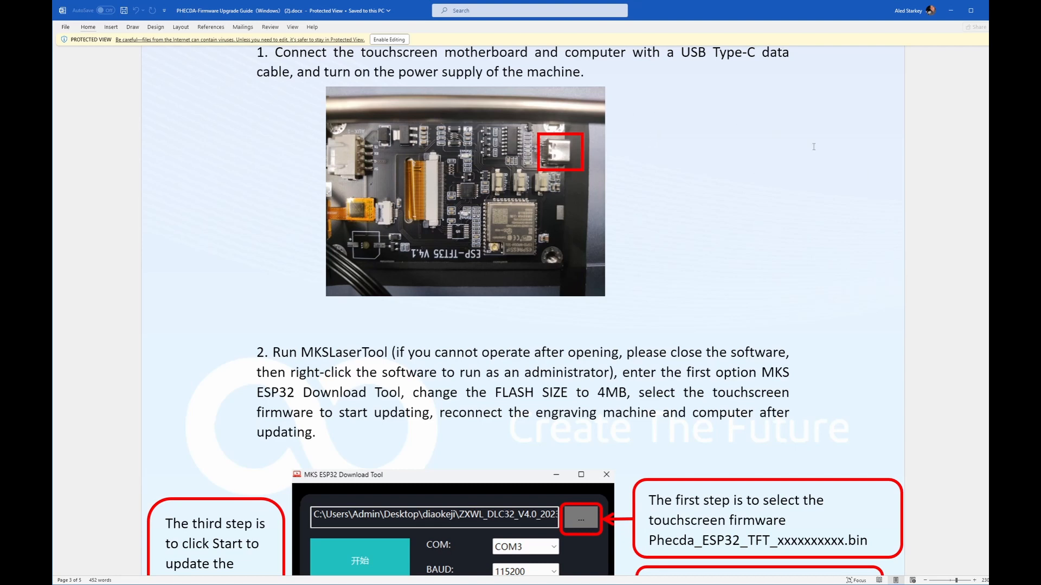
{"action": "mouse_move", "coordinate": [507, 289]}
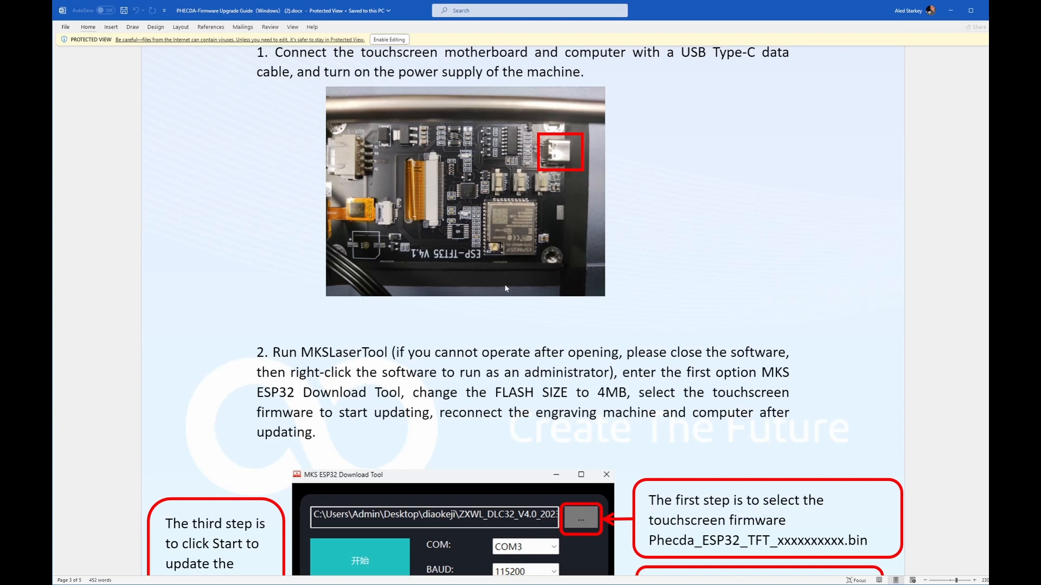
{"action": "mouse_move", "coordinate": [534, 191]}
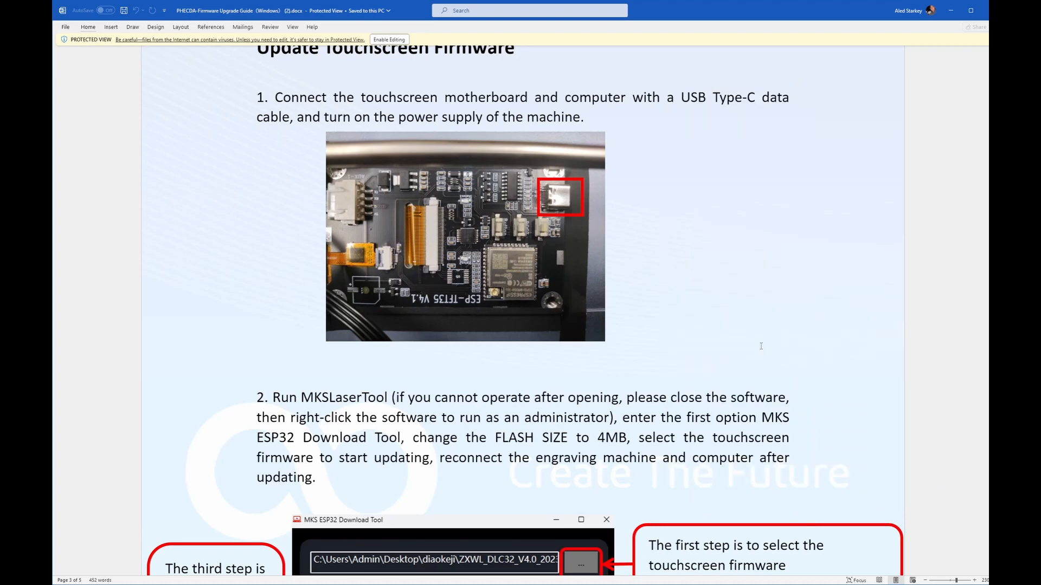
{"action": "scroll", "scroll_direction": "down", "scroll_amount": 3}
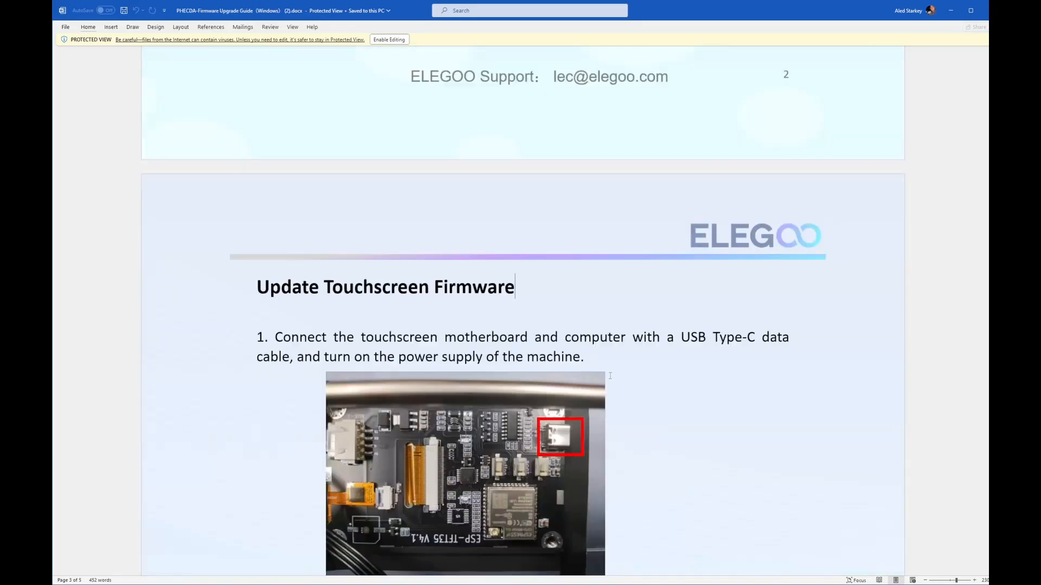
- Navigate via Laser Engravers back to the Phecda Laser Engraver & Cutter product page
{"action": "scroll", "scroll_direction": "down", "scroll_amount": 3}
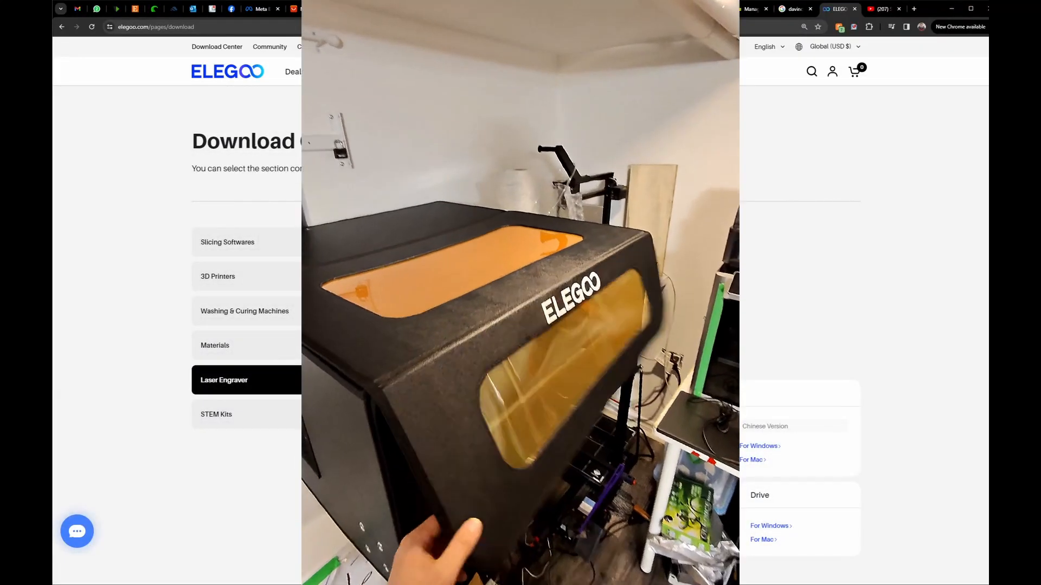
{"action": "left_click", "coordinate": [223, 380]}
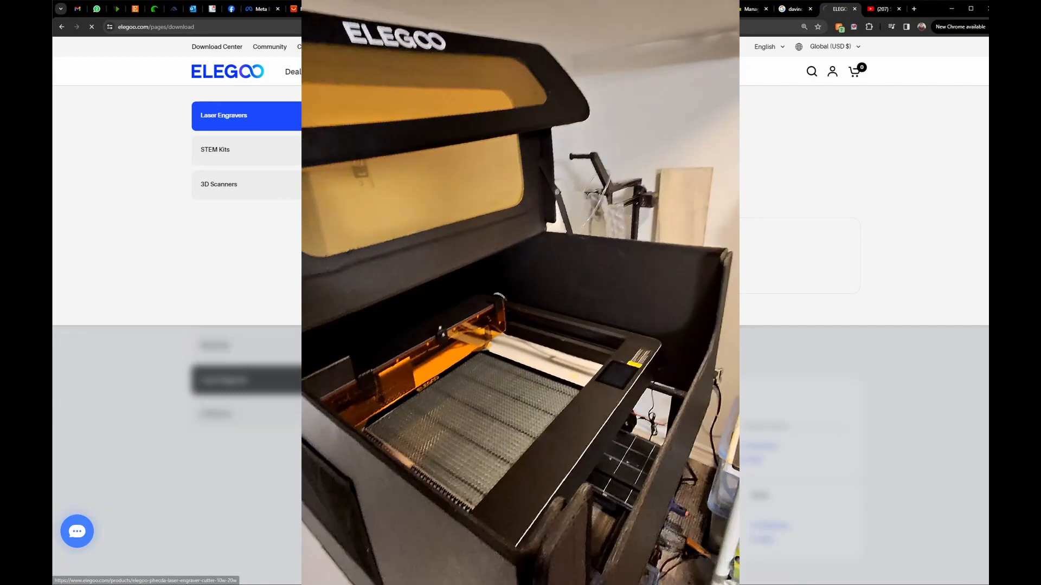
{"action": "left_click", "coordinate": [223, 115]}
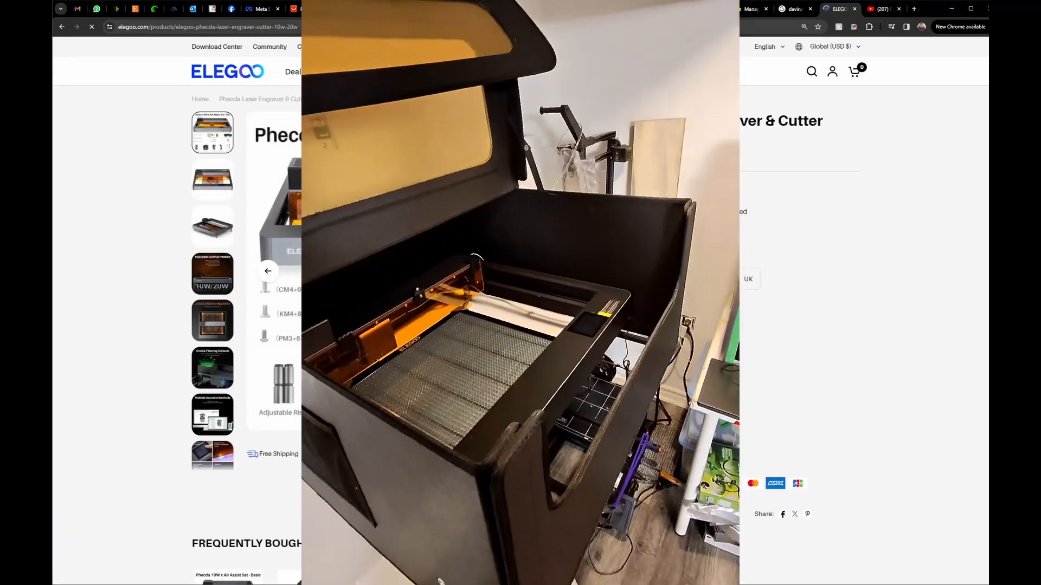